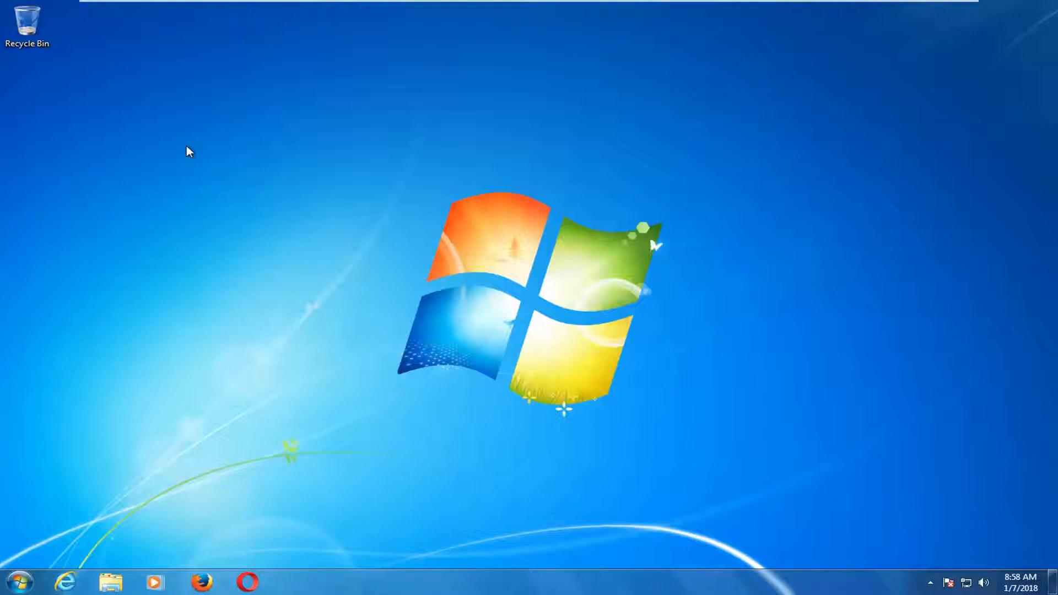
pyautogui.moveTo(58, 198)
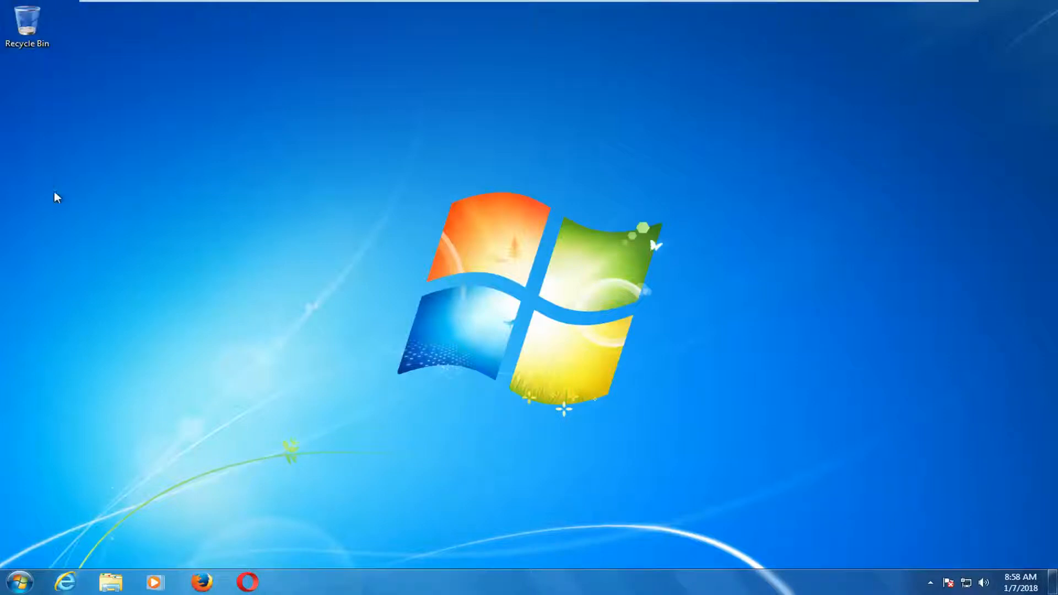
# Search the Start menu for 'task sc' and launch Task Scheduler.
pyautogui.click(18, 580)
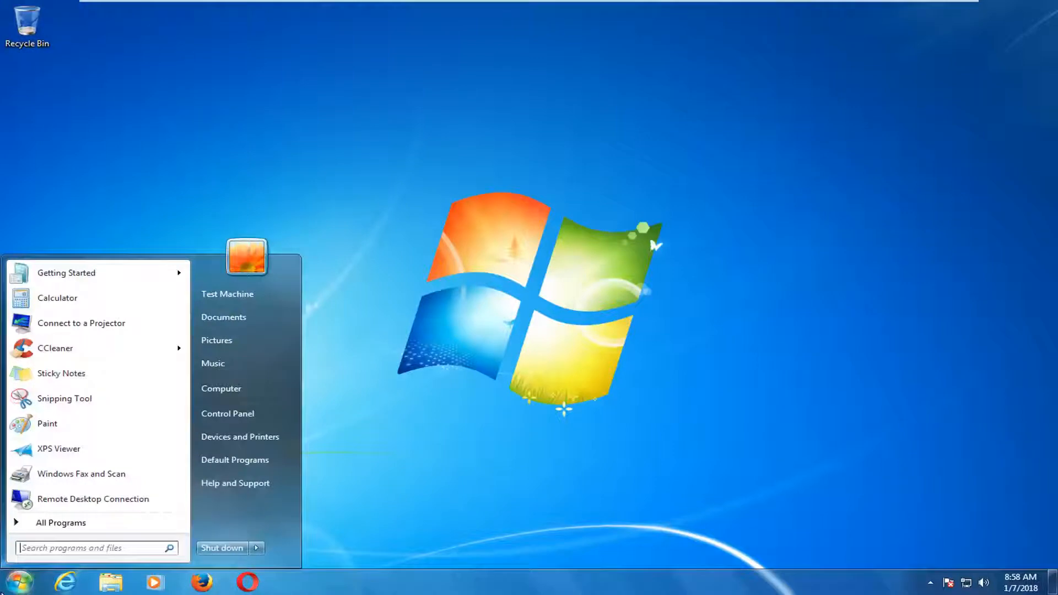
pyautogui.write('task scheduler')
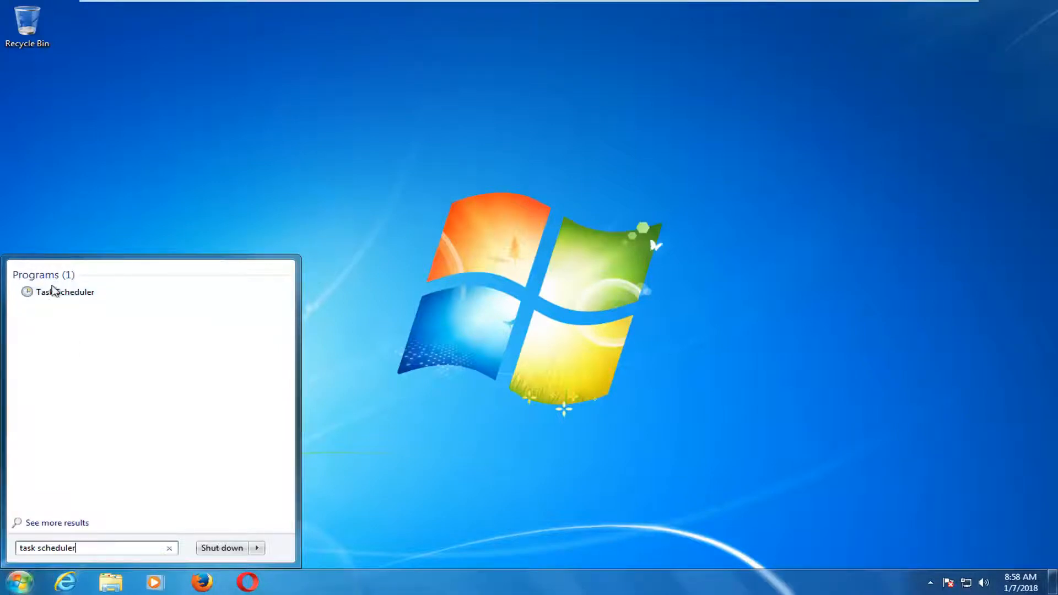
pyautogui.click(65, 291)
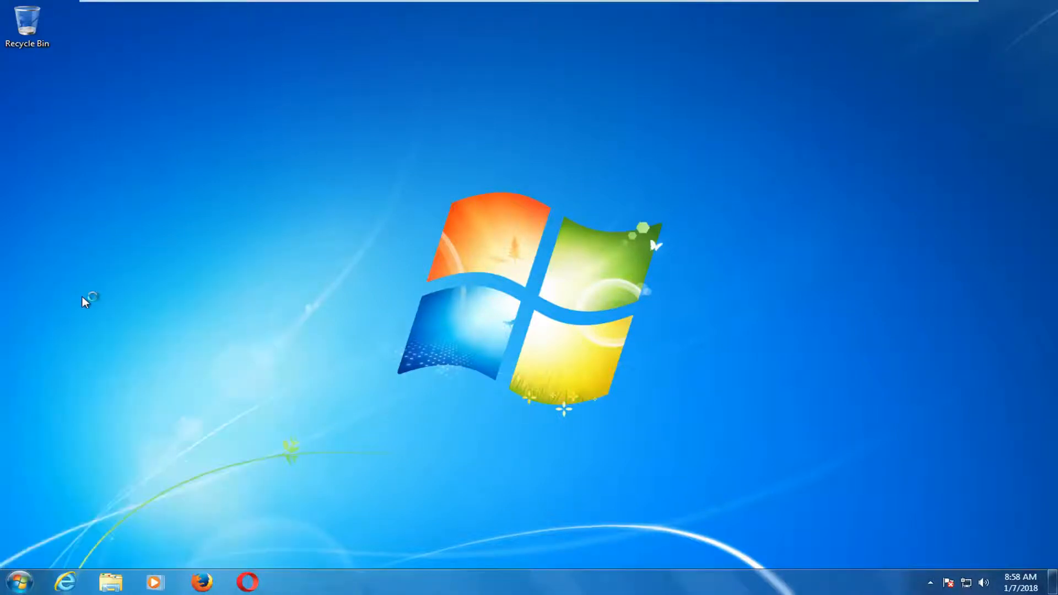
pyautogui.moveTo(100, 288)
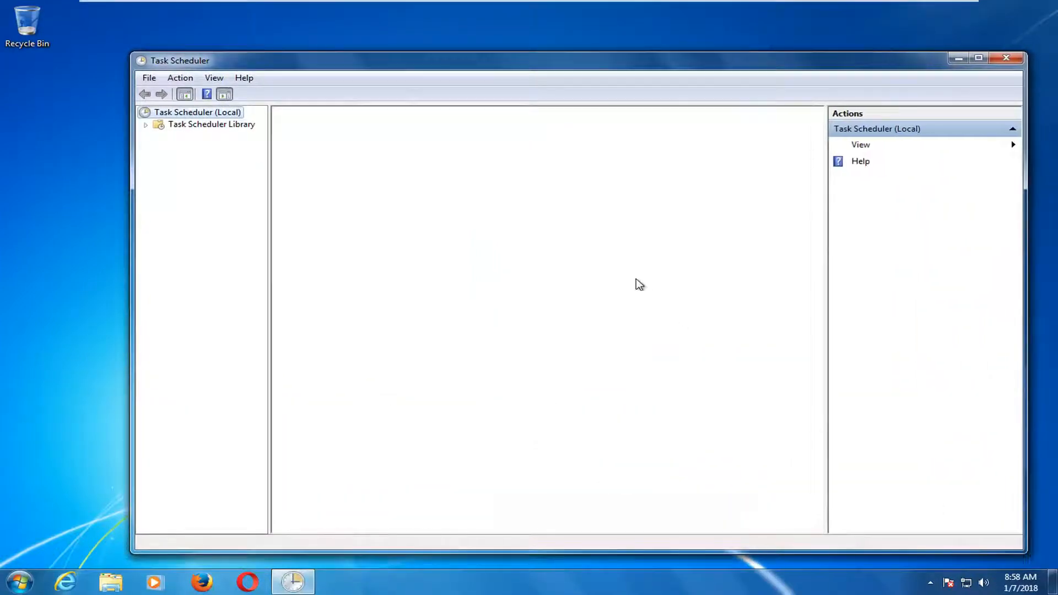
pyautogui.moveTo(400, 206)
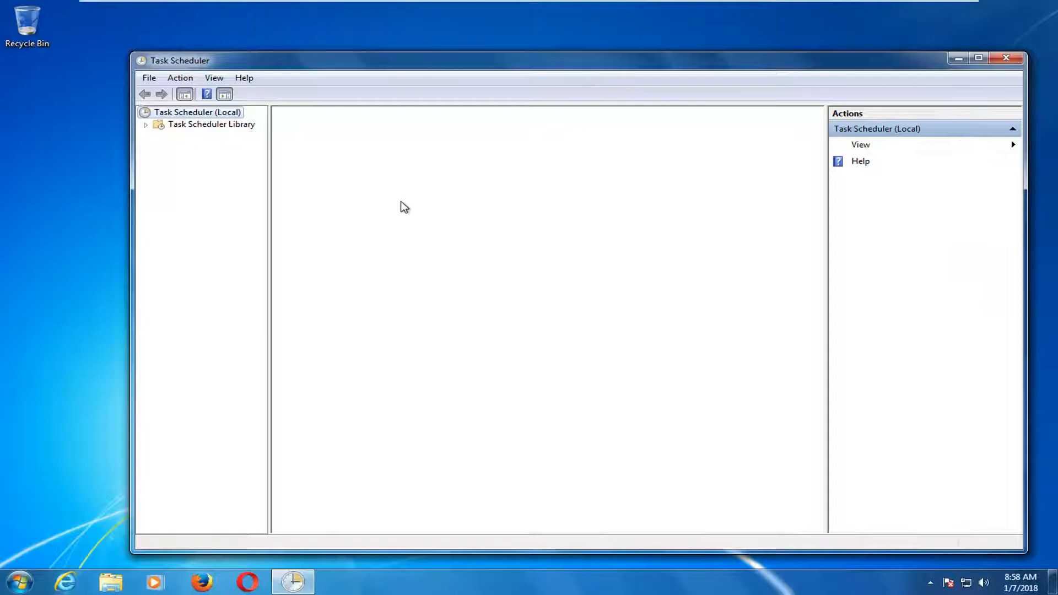
# Select Task Scheduler (Local) and start the Create Basic Task wizard.
pyautogui.click(198, 112)
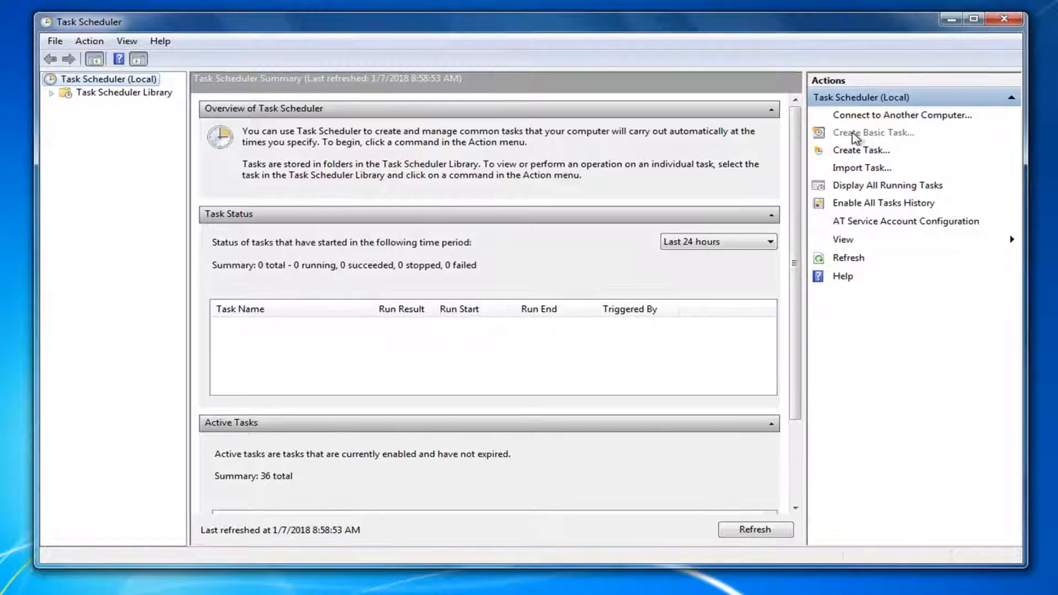
pyautogui.click(874, 132)
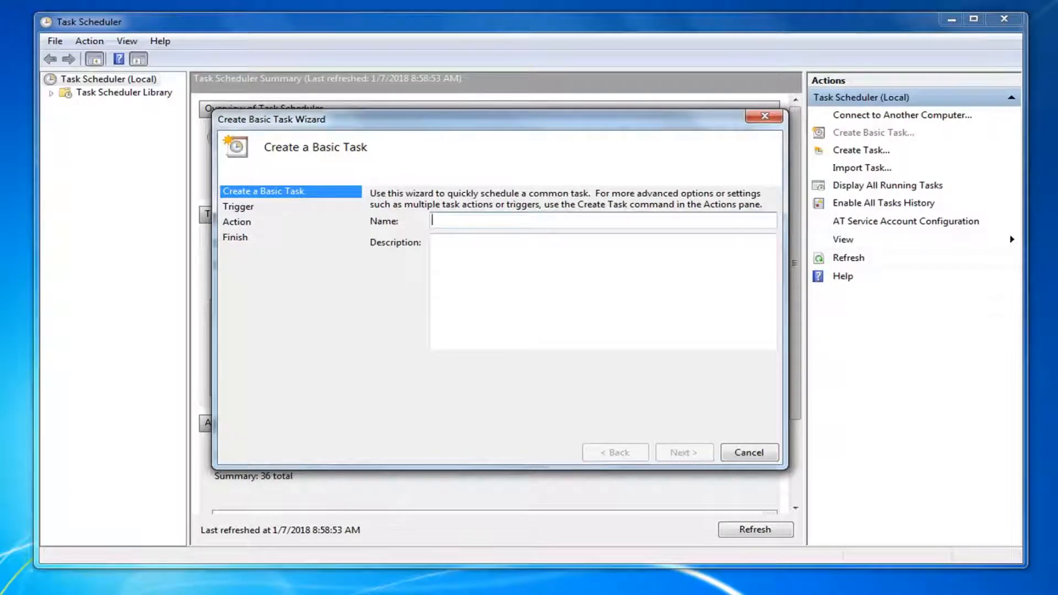
# Name the task 'Automatic Shutdown', describe it as 'Shutdown computer at 1:00 PM', and continue.
pyautogui.write('Automat')
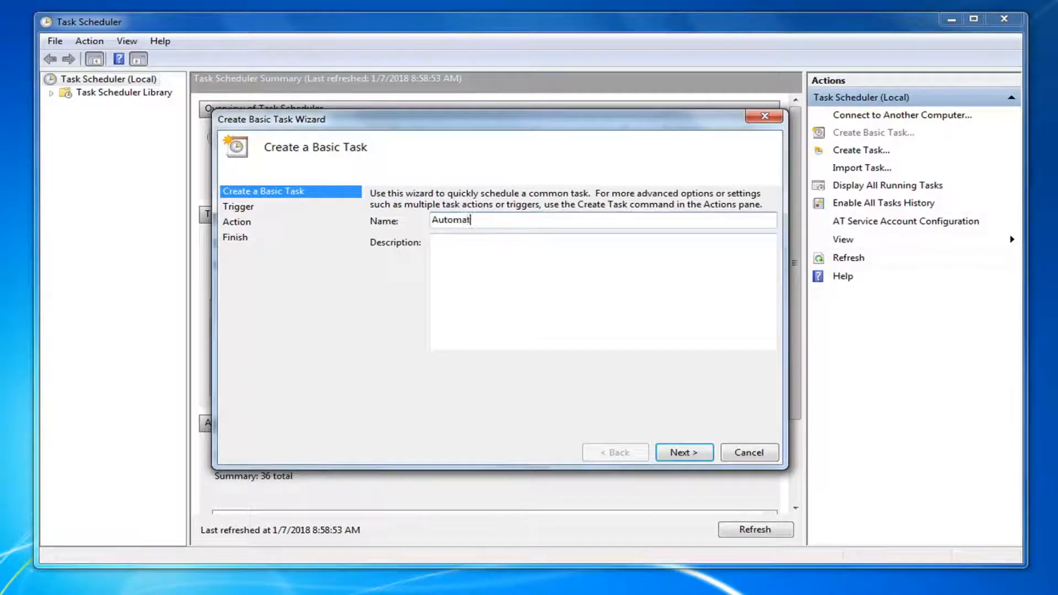
pyautogui.write('ic S')
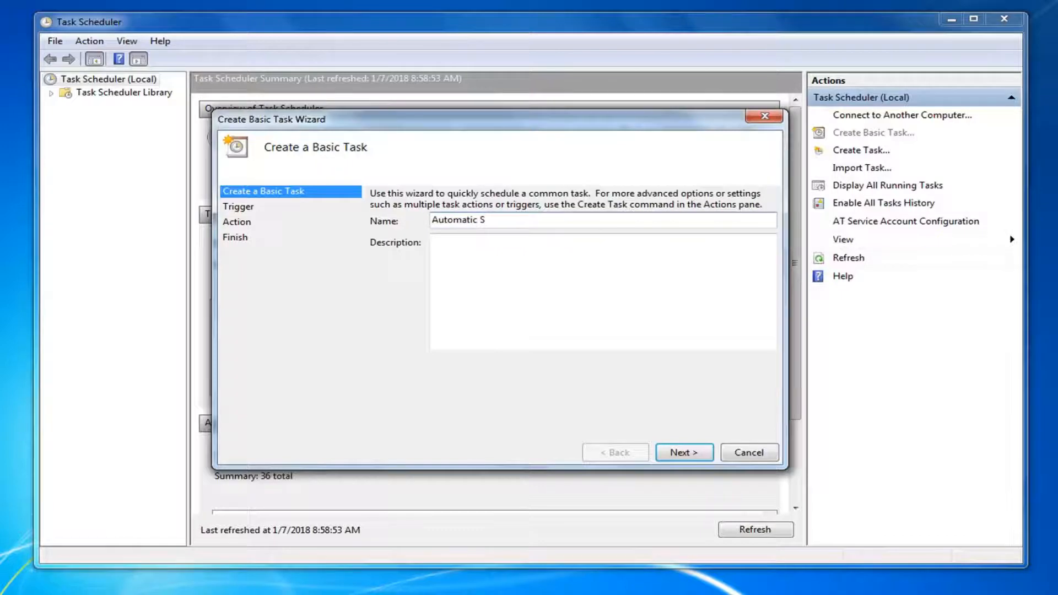
pyautogui.write('hutdowb==')
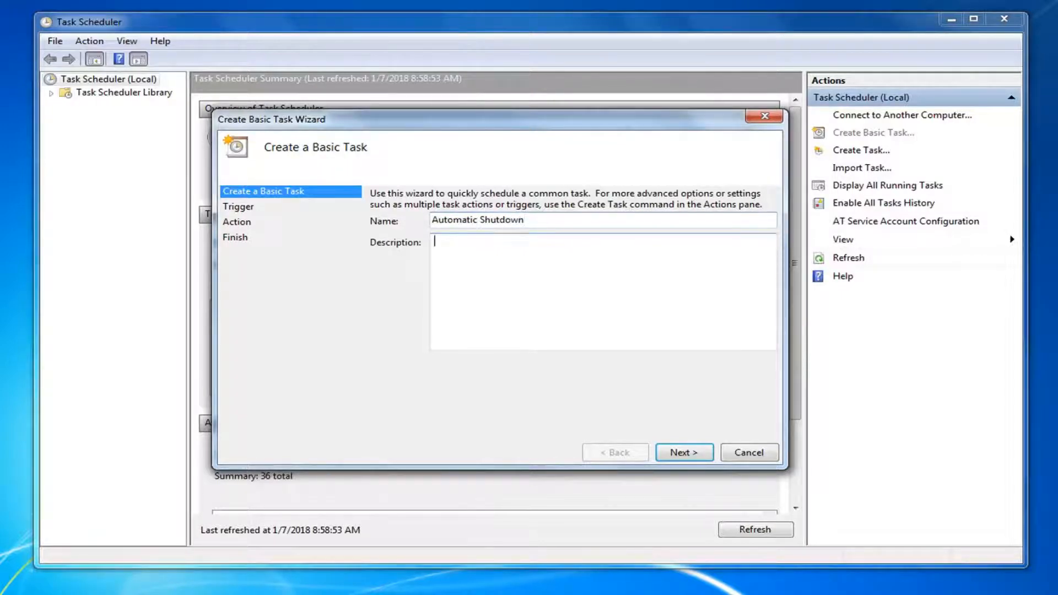
pyautogui.write('Shutdown c')
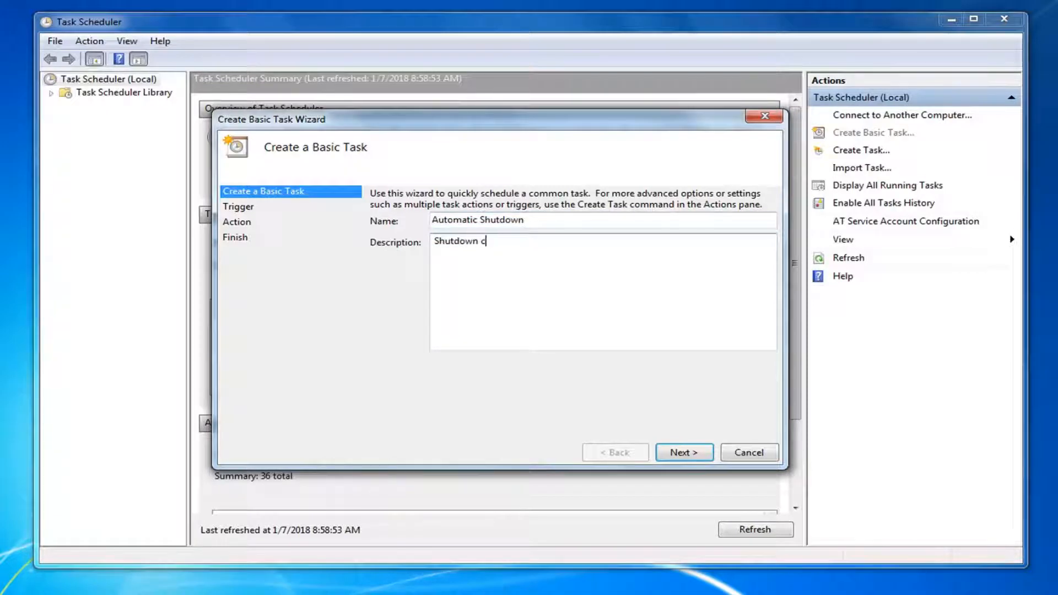
pyautogui.write('omputer at 1')
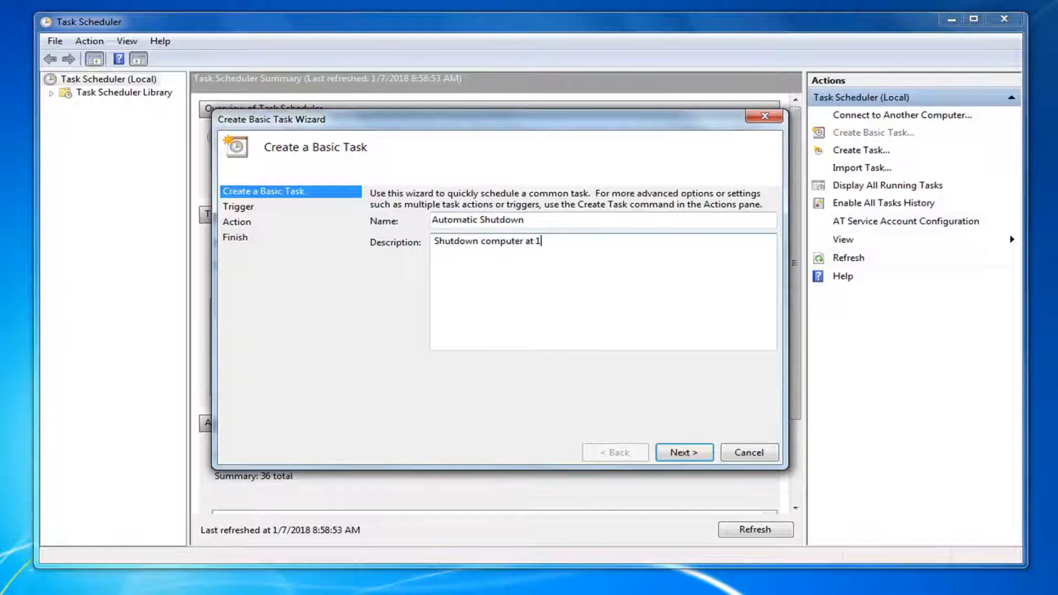
pyautogui.write(':00 PM')
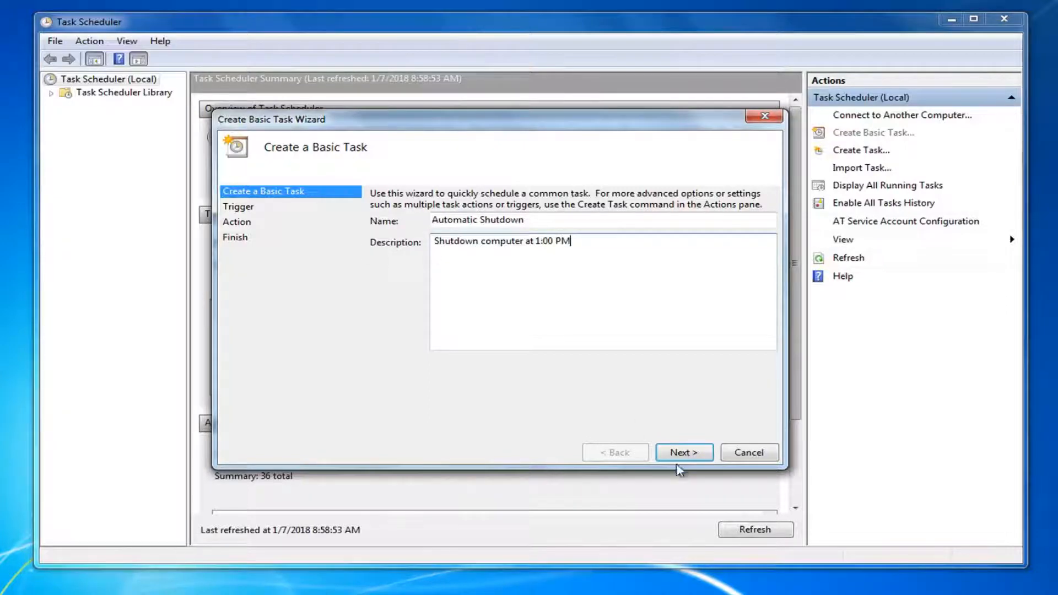
pyautogui.click(684, 452)
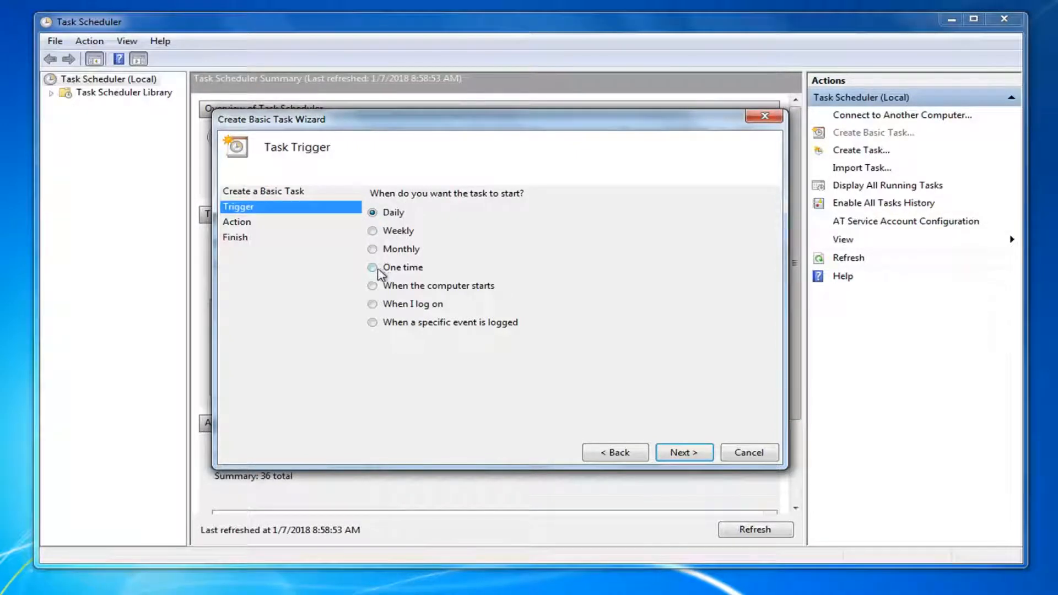
# Set the task trigger to One time and continue.
pyautogui.click(372, 267)
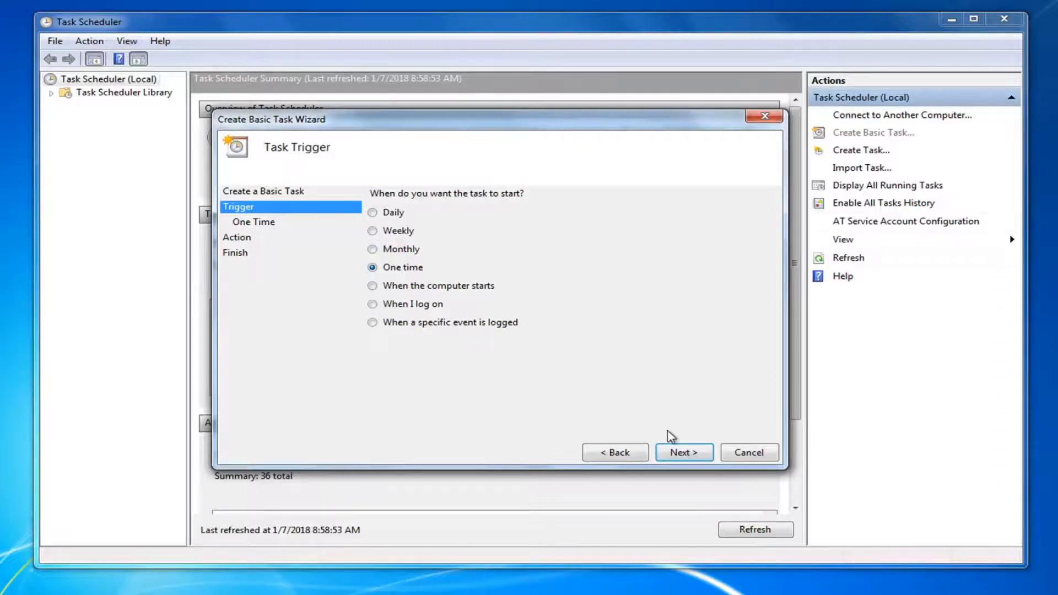
pyautogui.click(683, 452)
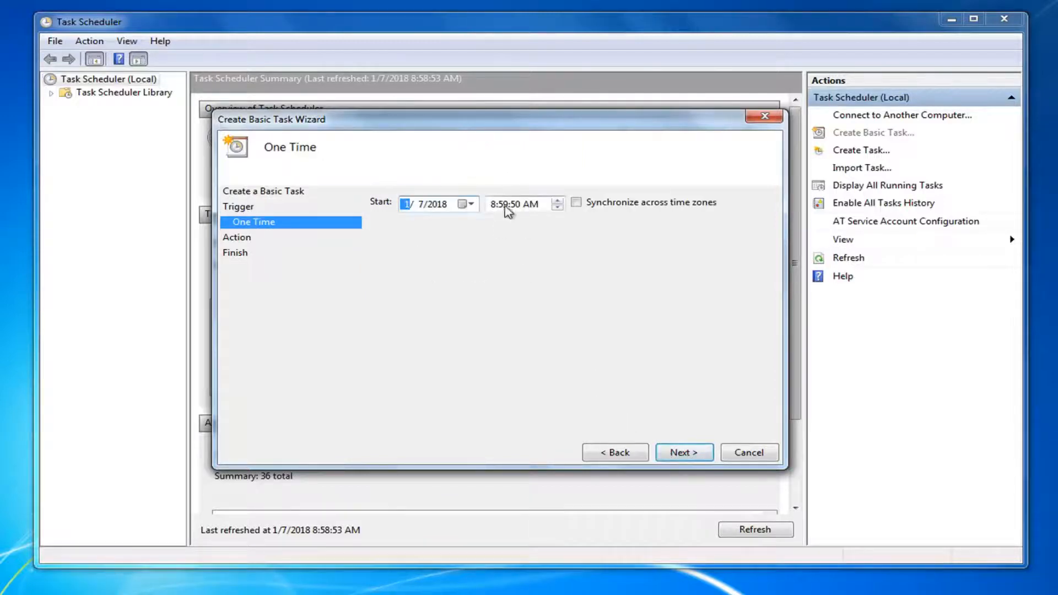
# Set the start time to 1:00:00 PM, recurring every 1 day, and continue.
pyautogui.click(505, 204)
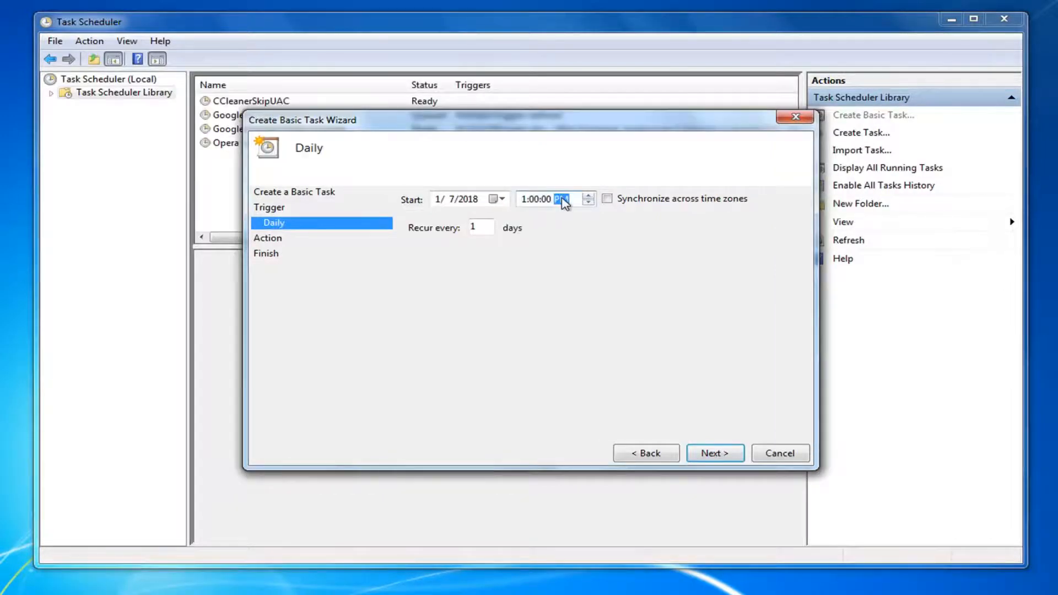
pyautogui.click(715, 453)
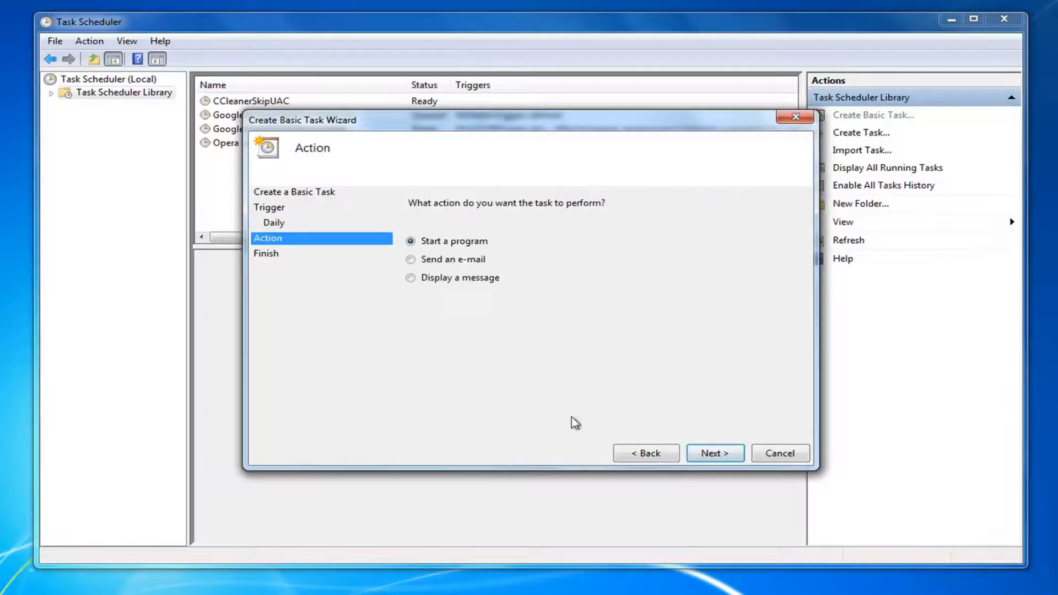
pyautogui.moveTo(446, 259)
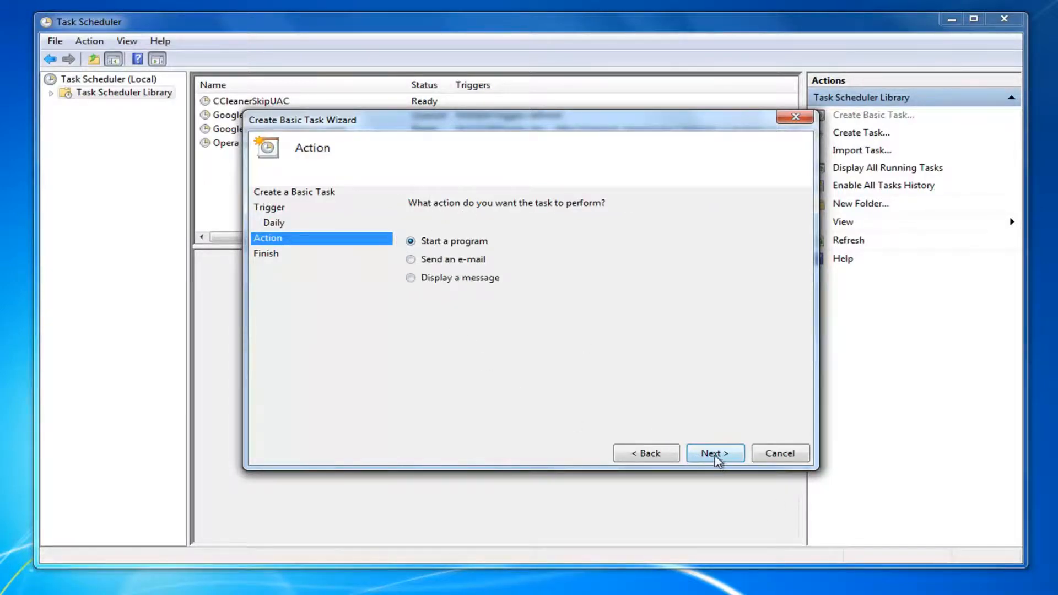
# Keep 'Start a program' and browse to C:\Windows\System32\shutdown.exe as the program.
pyautogui.click(714, 453)
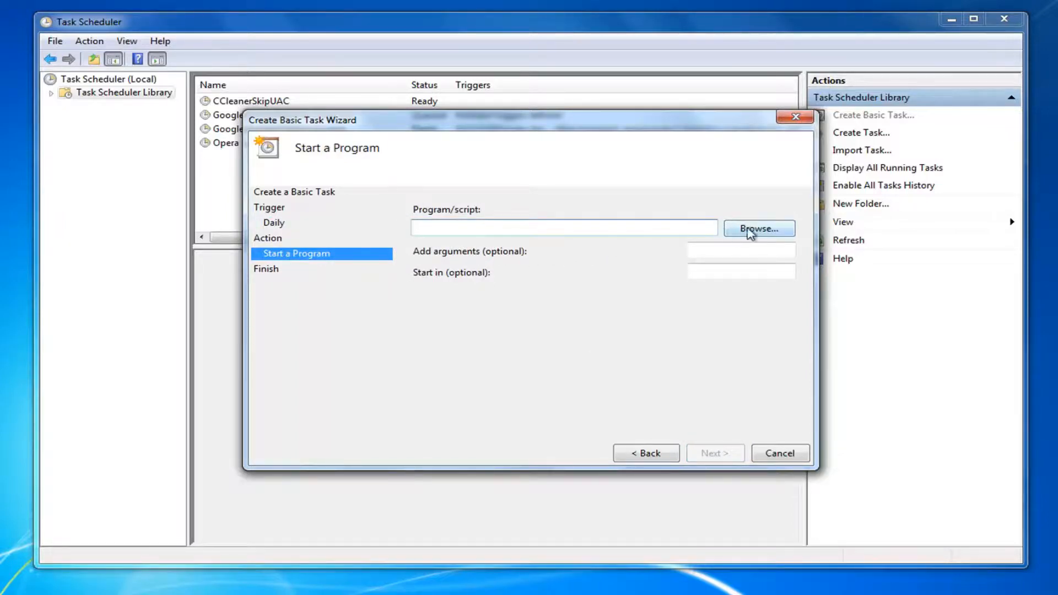
pyautogui.click(759, 229)
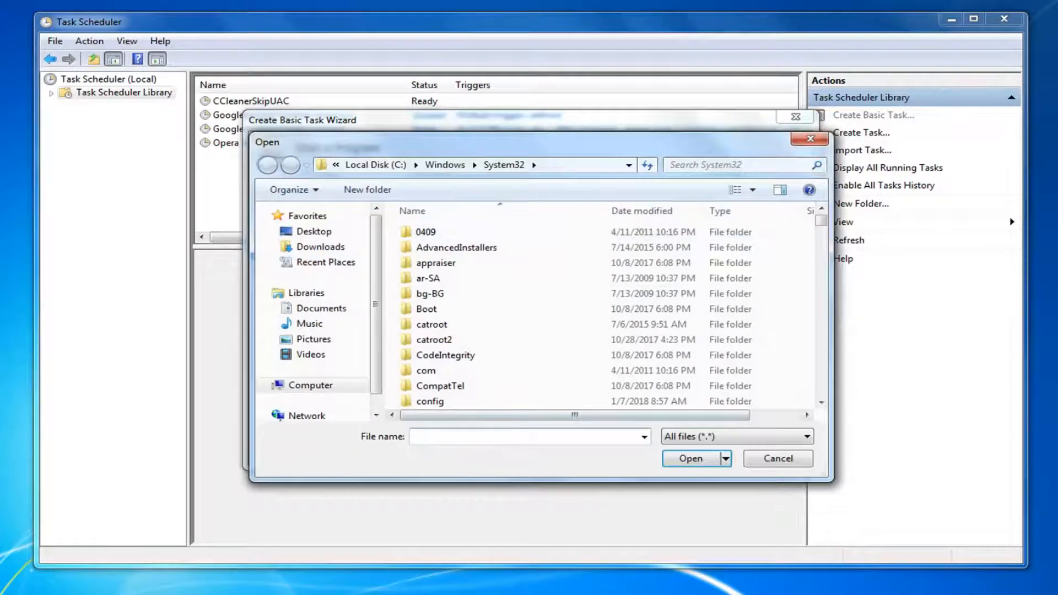
pyautogui.write('shutdown')
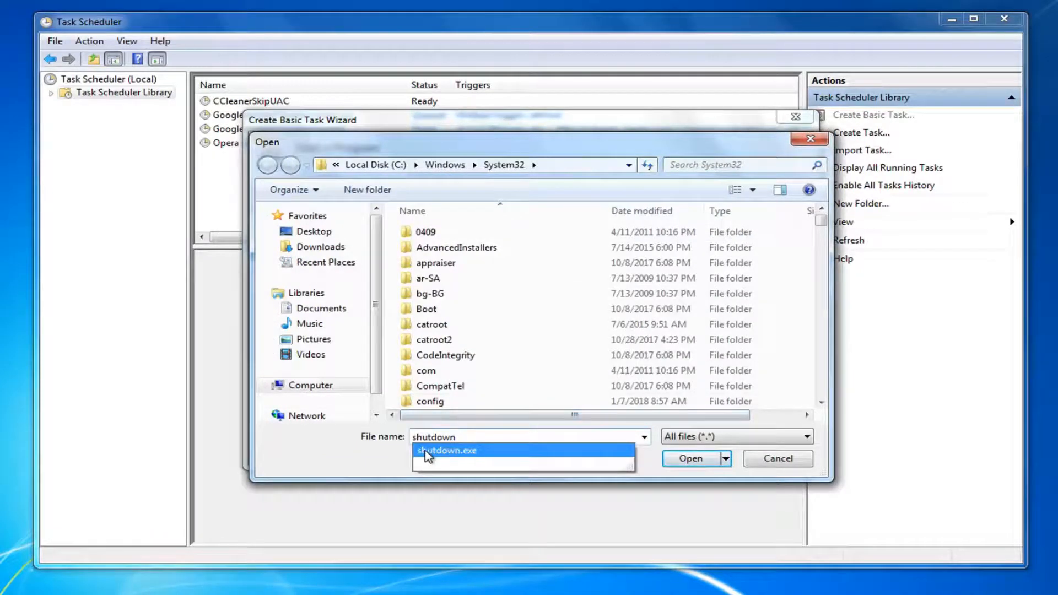
pyautogui.click(689, 458)
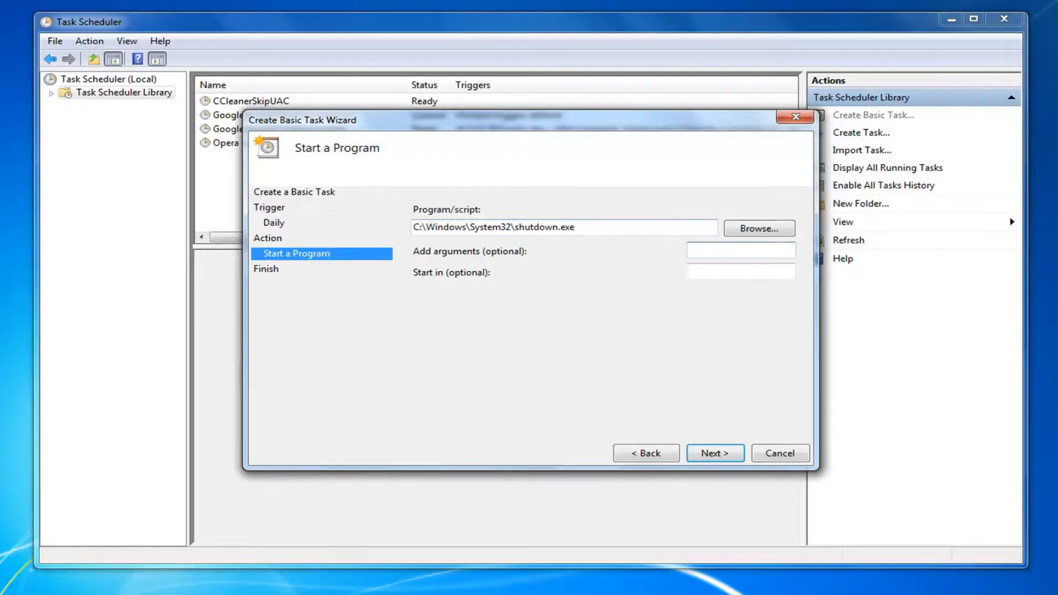
# Add the /s argument and finish the wizard from the summary page.
pyautogui.write('/s')
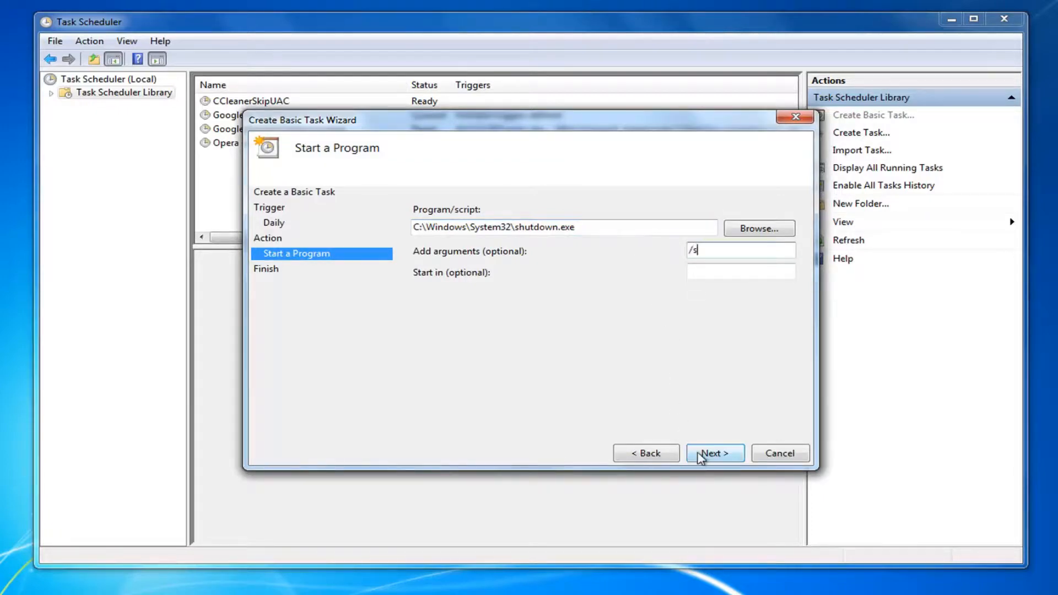
pyautogui.click(714, 453)
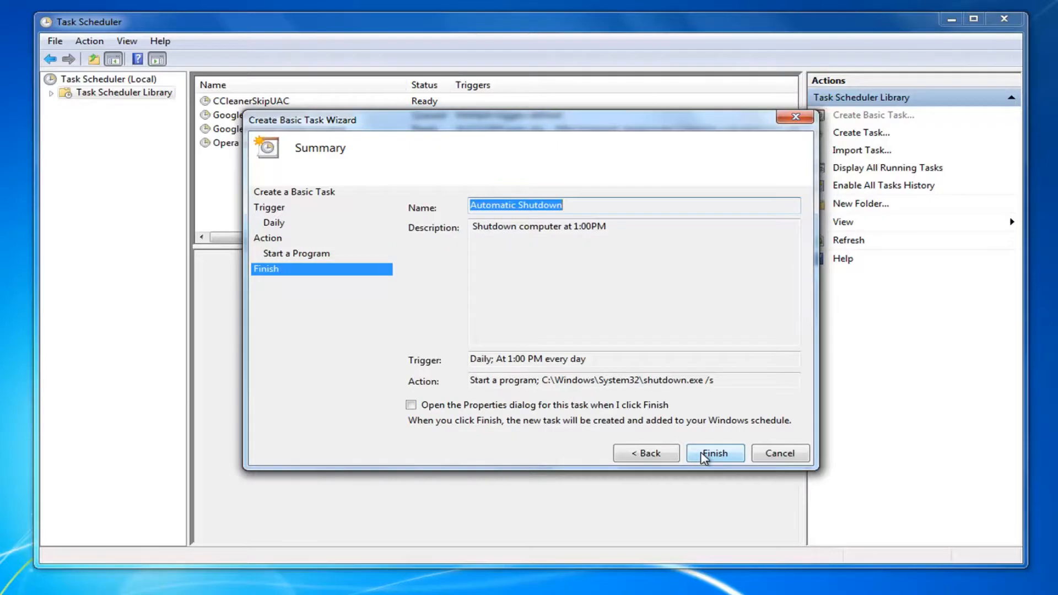
pyautogui.click(715, 453)
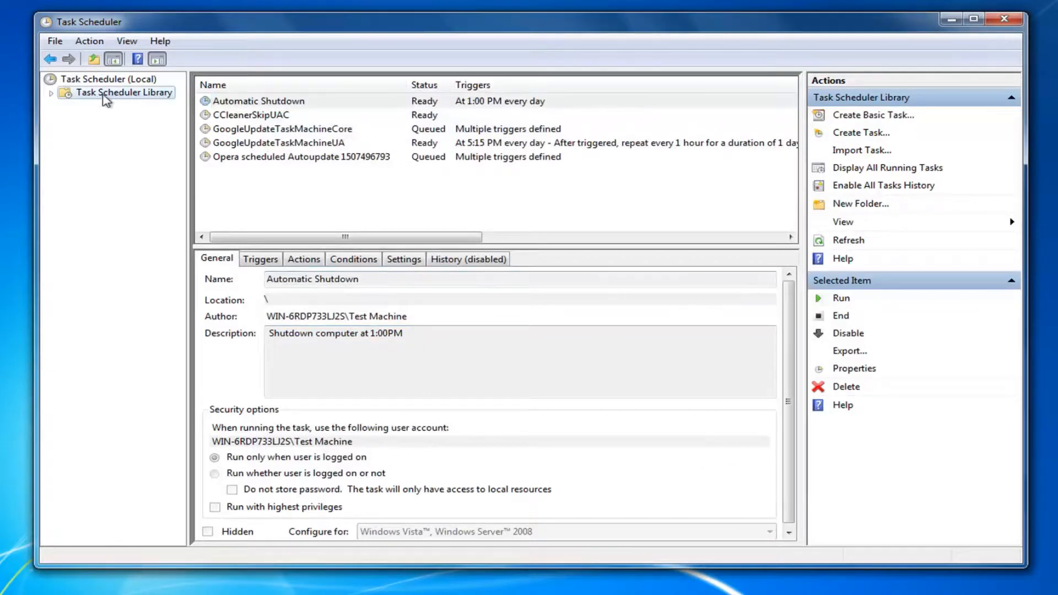
# Review Automatic Shutdown in the Task Scheduler Library, then close Task Scheduler.
pyautogui.click(259, 100)
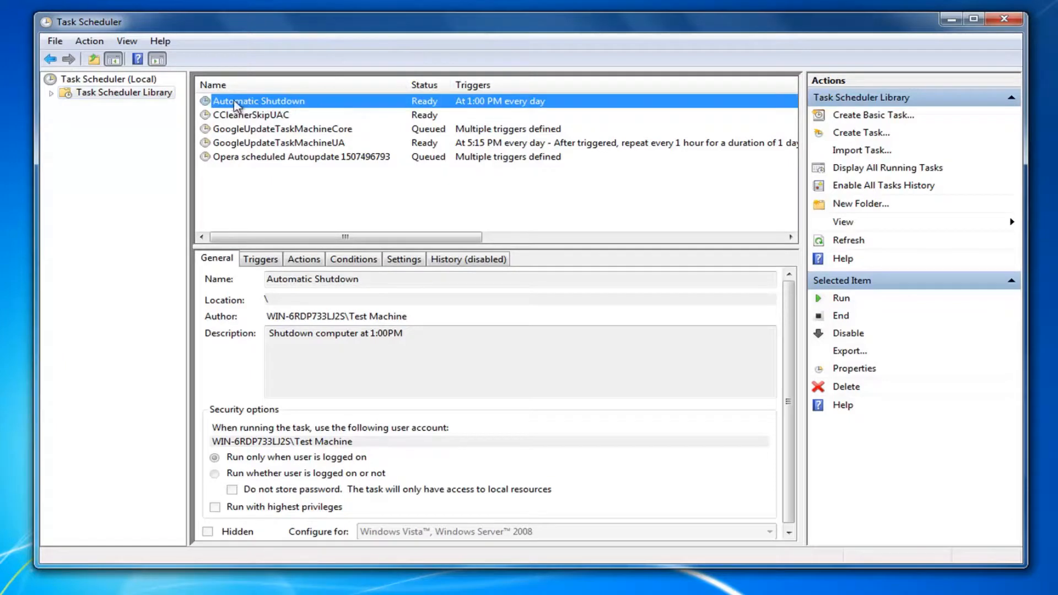
pyautogui.moveTo(260, 108)
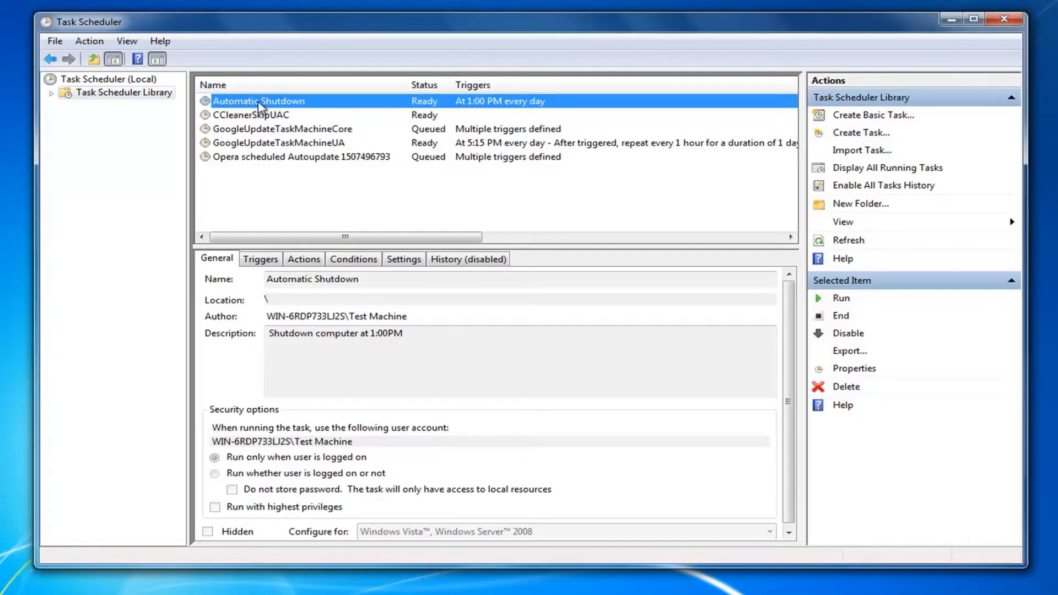
pyautogui.moveTo(469, 109)
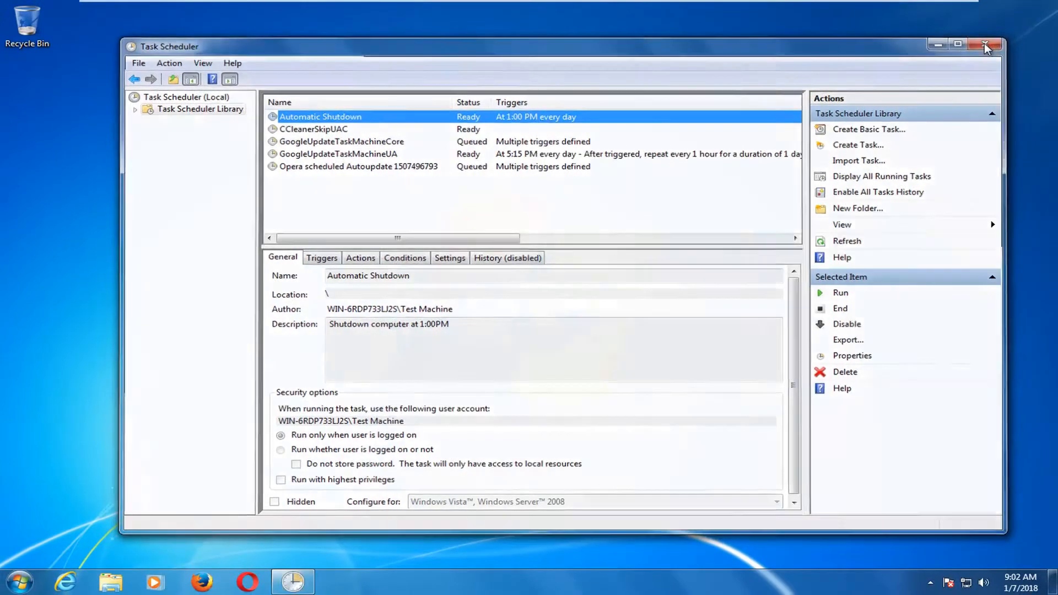
pyautogui.click(986, 46)
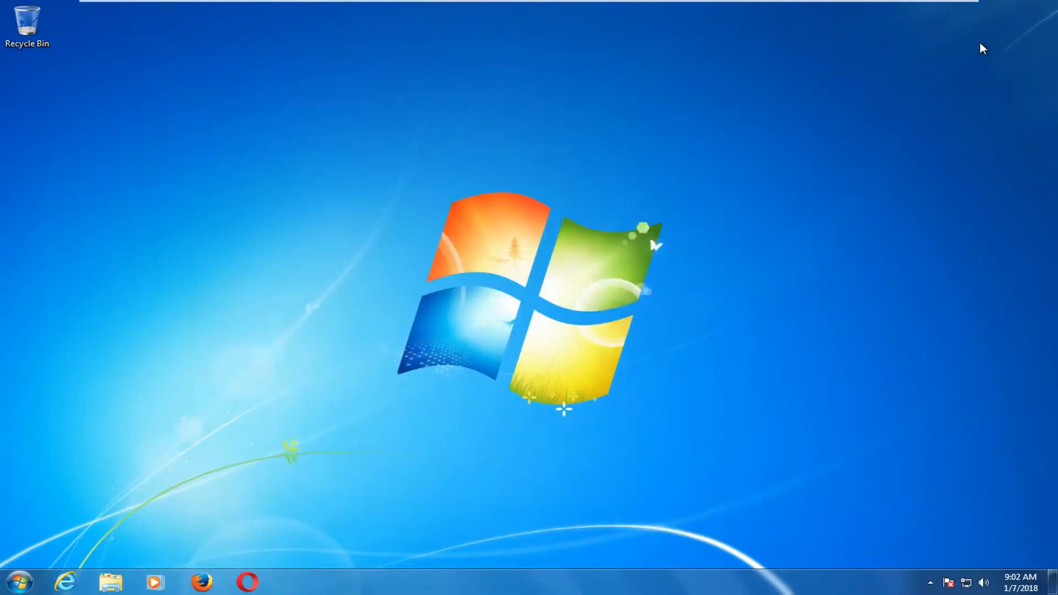